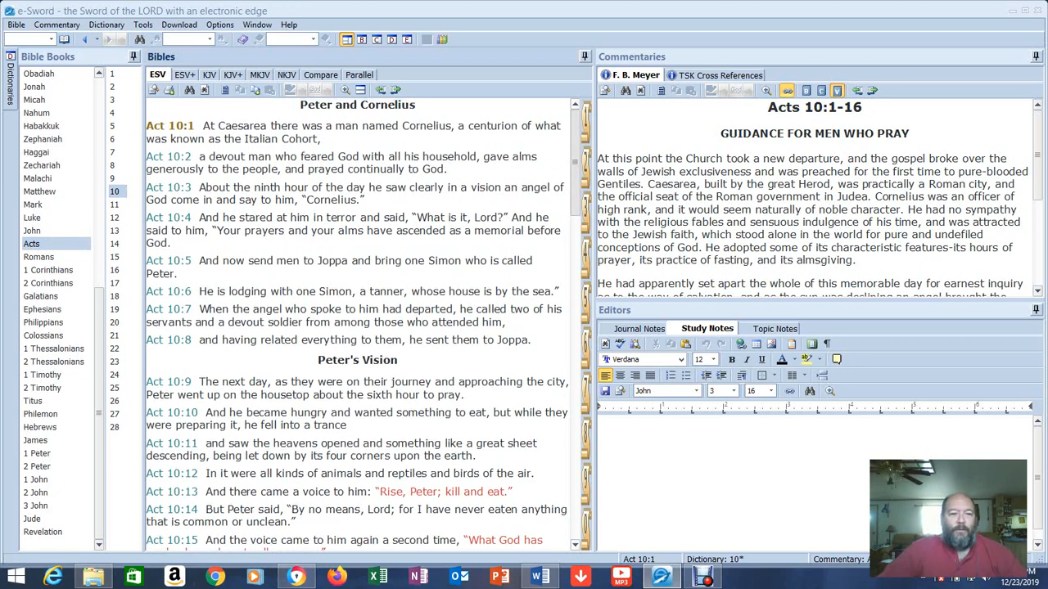
Scroll the ESV Bibles pane from Acts 10:1 down to Acts 10:34, Gentiles Hear the Good News
scroll("down", 3)
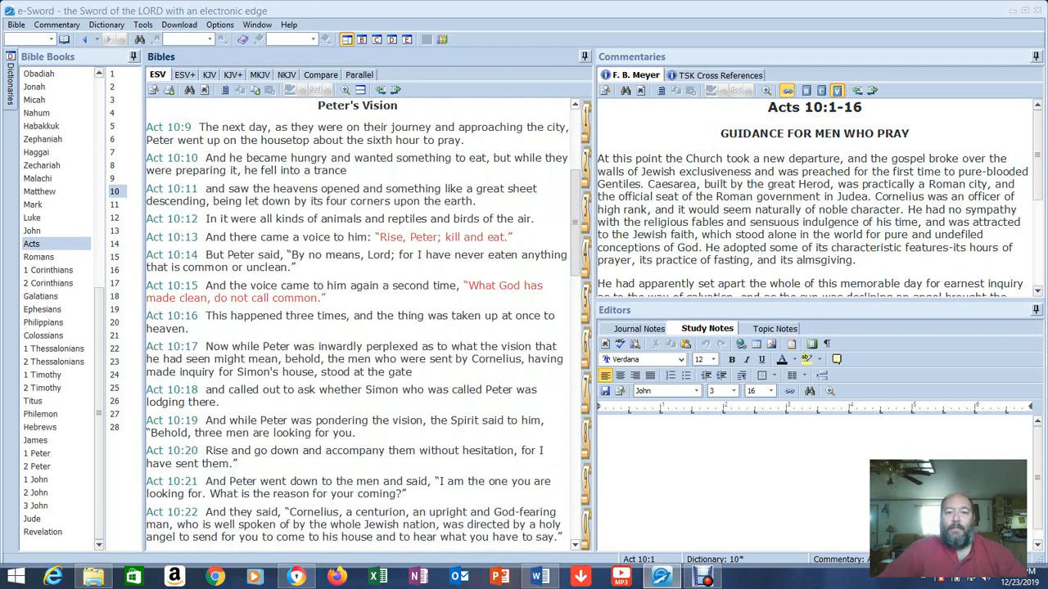
scroll("down", 3)
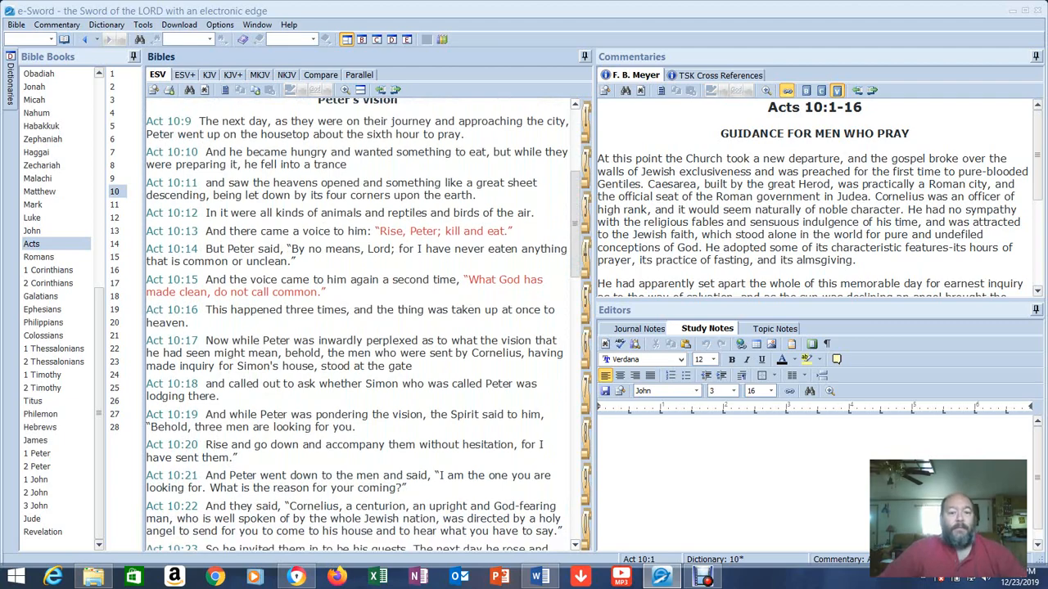
scroll("down", 3)
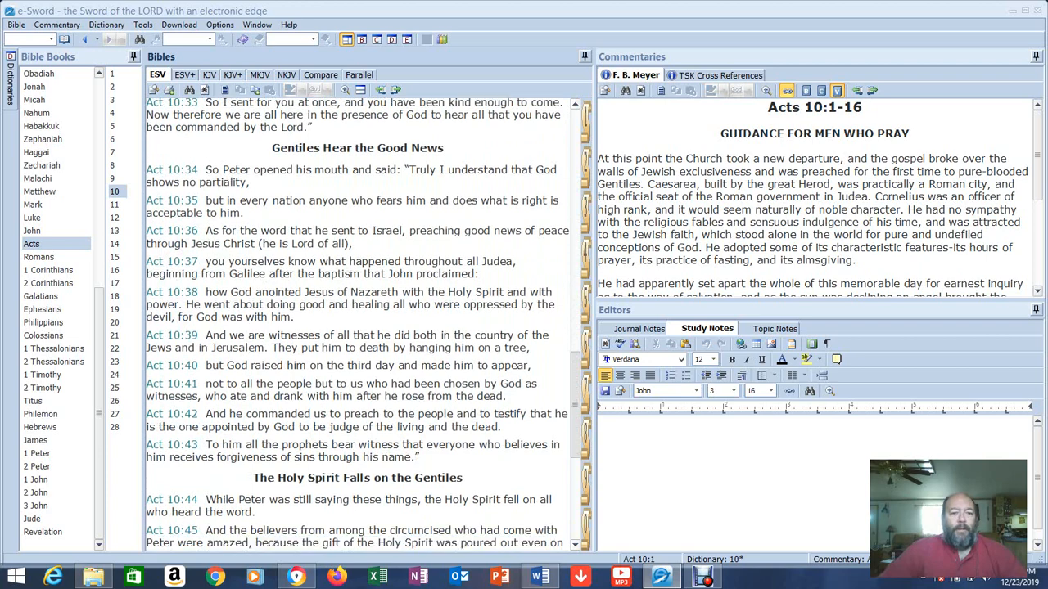
scroll("down", 3)
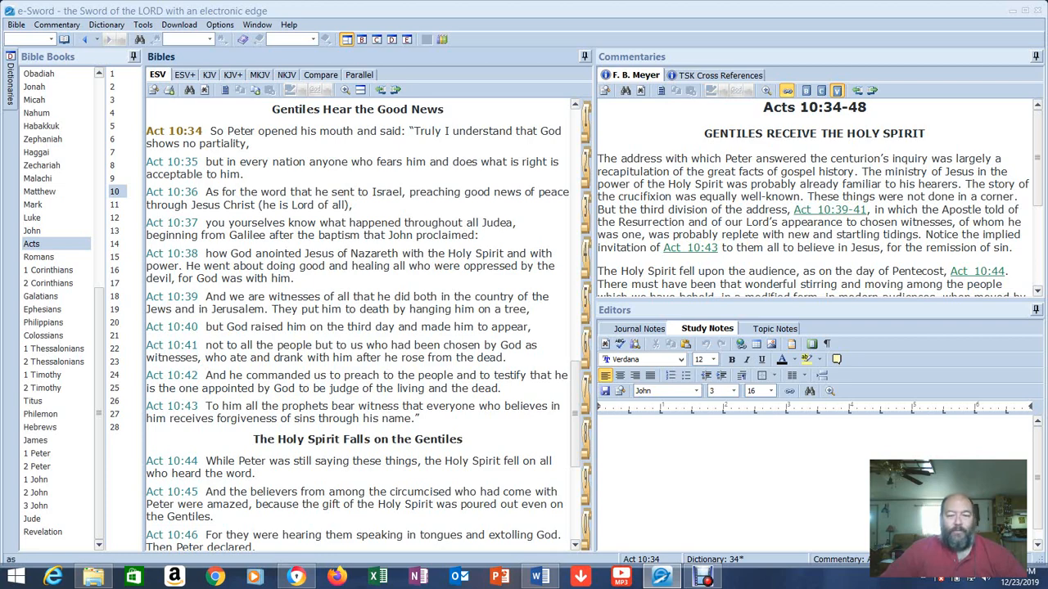
Scroll the ESV pane to Acts 10:38-48, where the Holy Spirit falls on the Gentiles
scroll("down", 3)
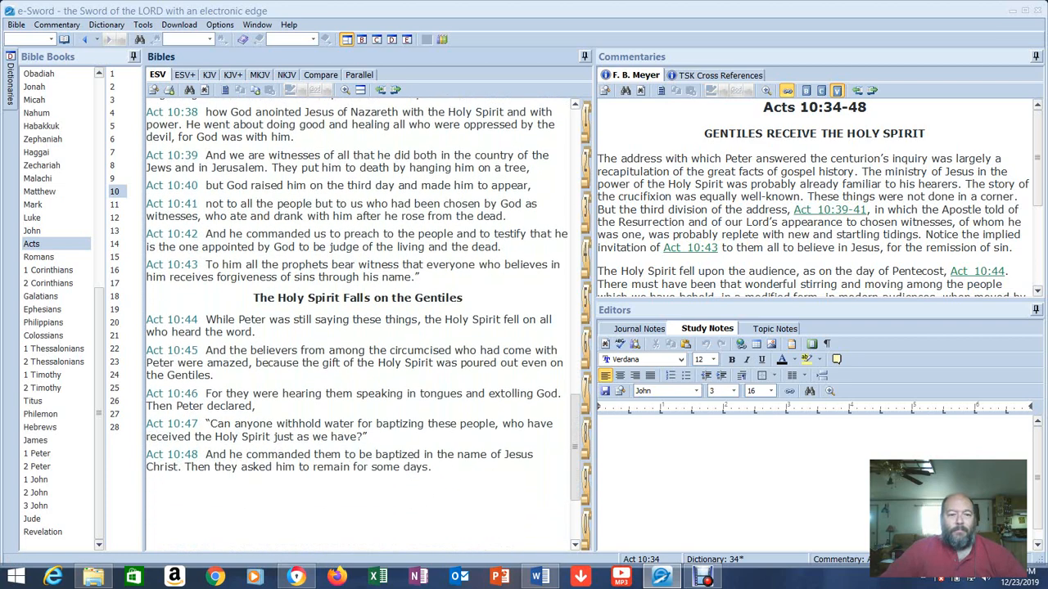
scroll("down", 3)
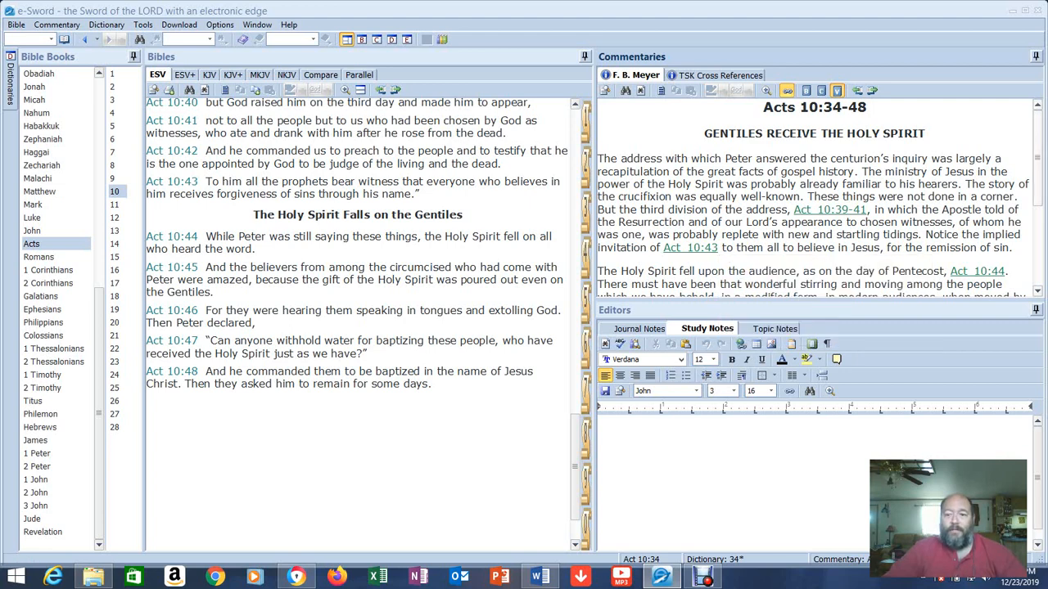
scroll("down", 3)
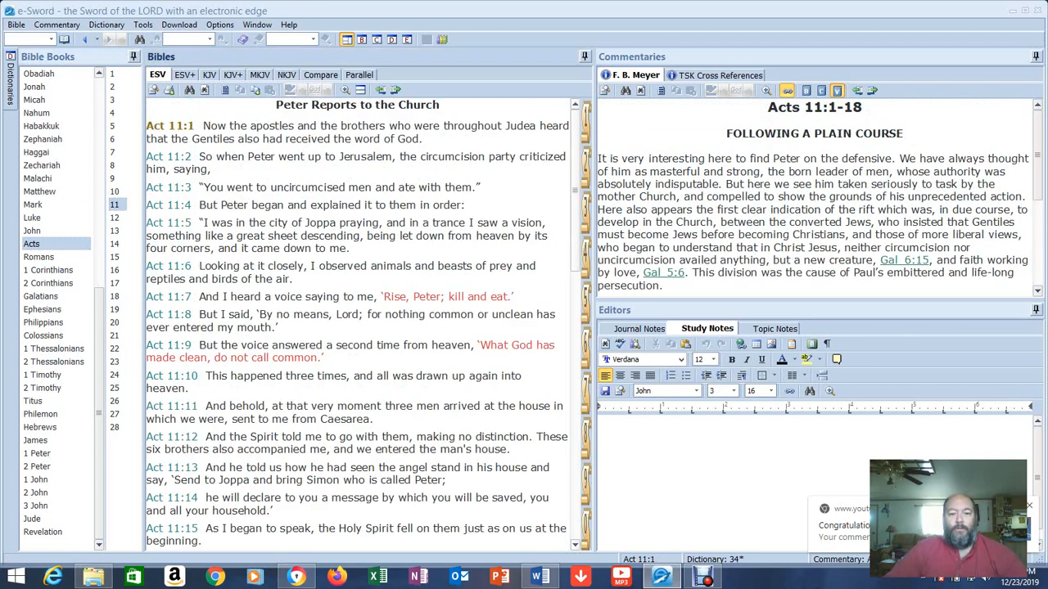
Scroll the ESV pane through Acts 11 to verses 11-23 and 'The Church in Antioch' heading
scroll("down", 3)
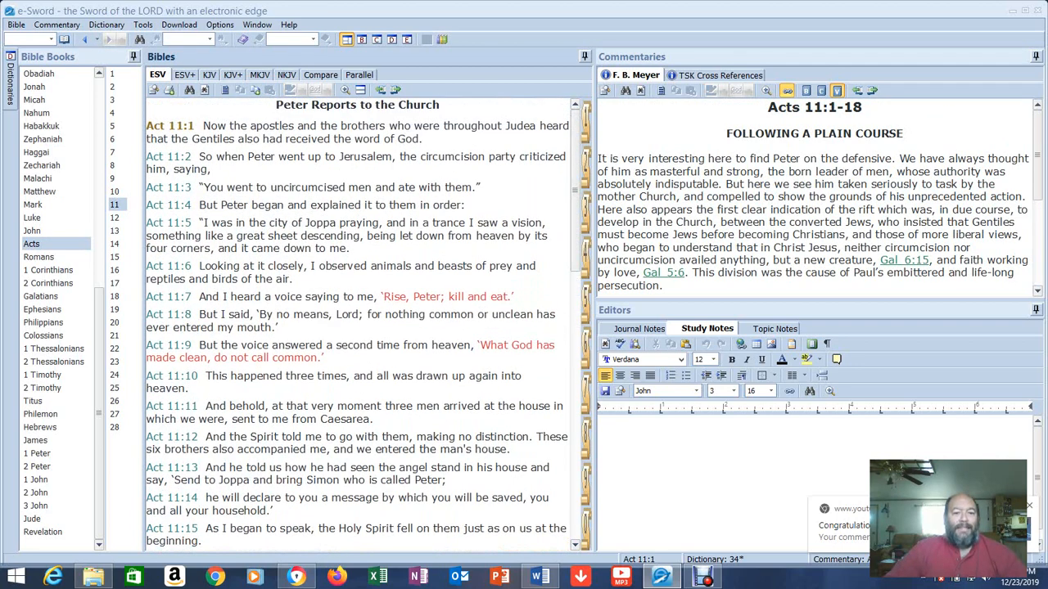
scroll("down", 3)
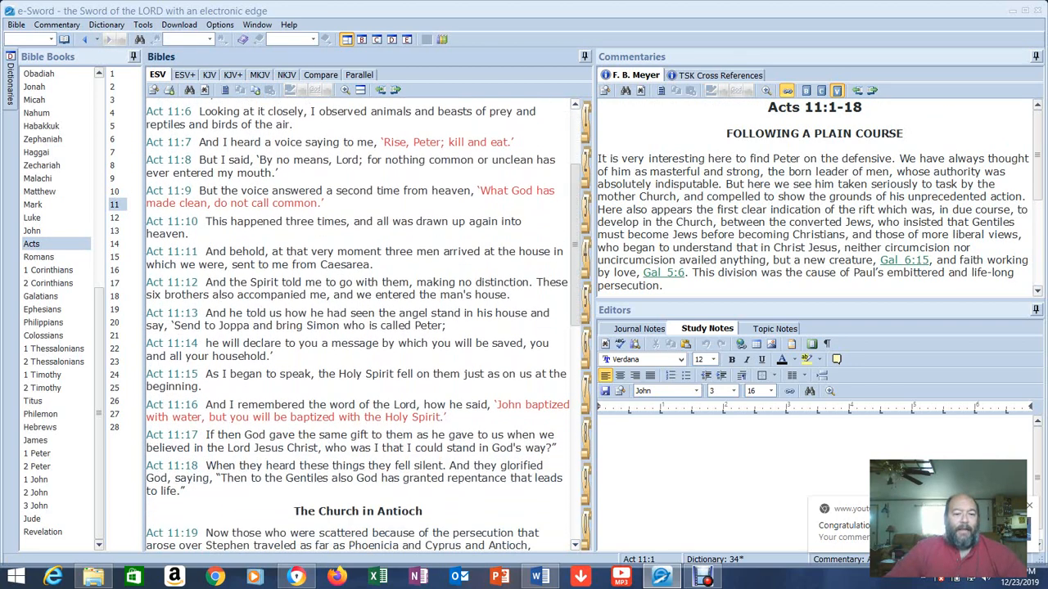
scroll("down", 3)
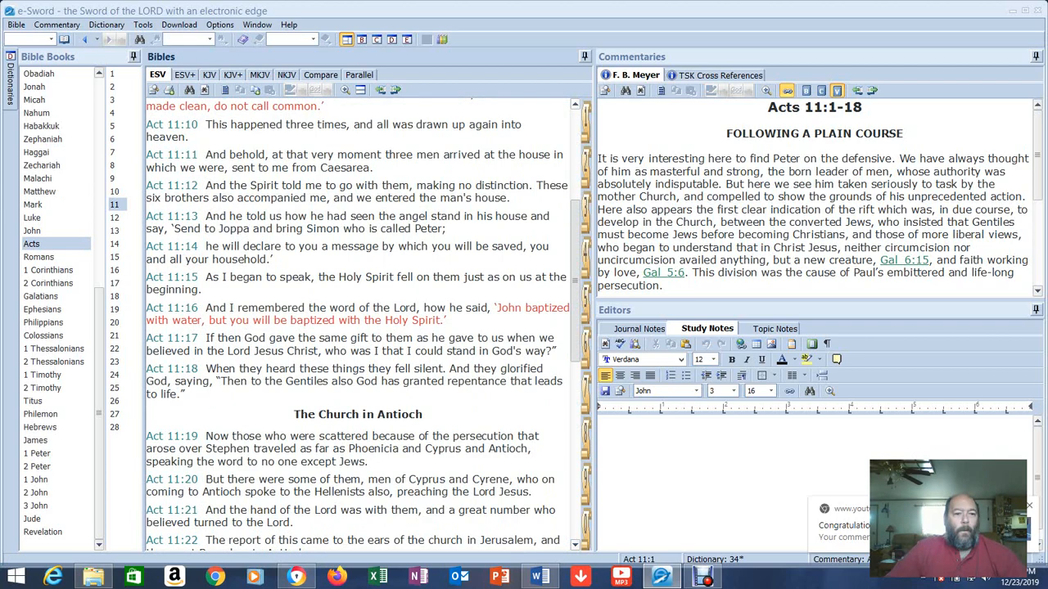
scroll("down", 3)
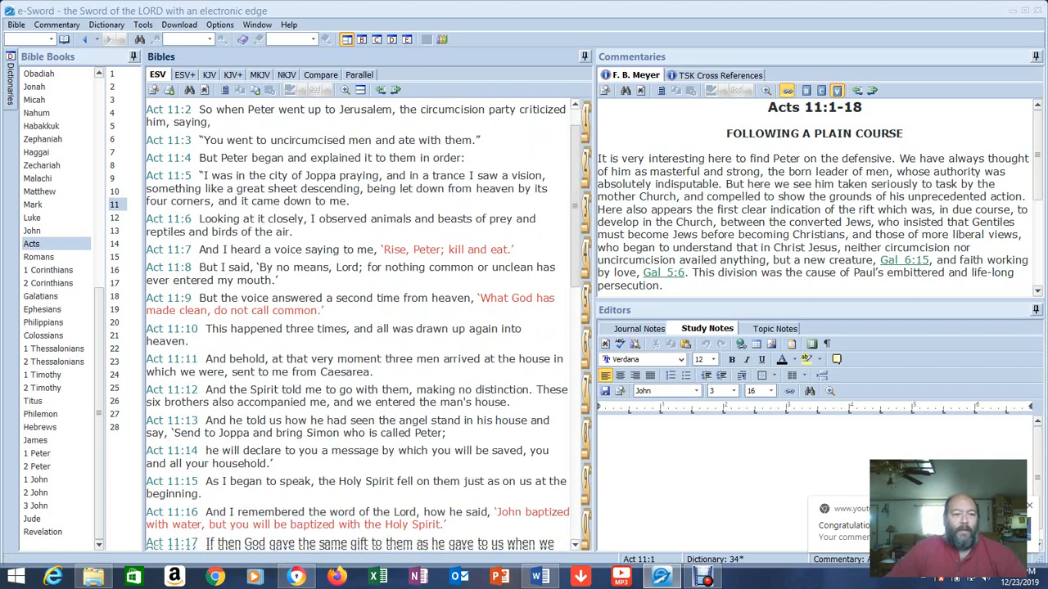
scroll("down", 3)
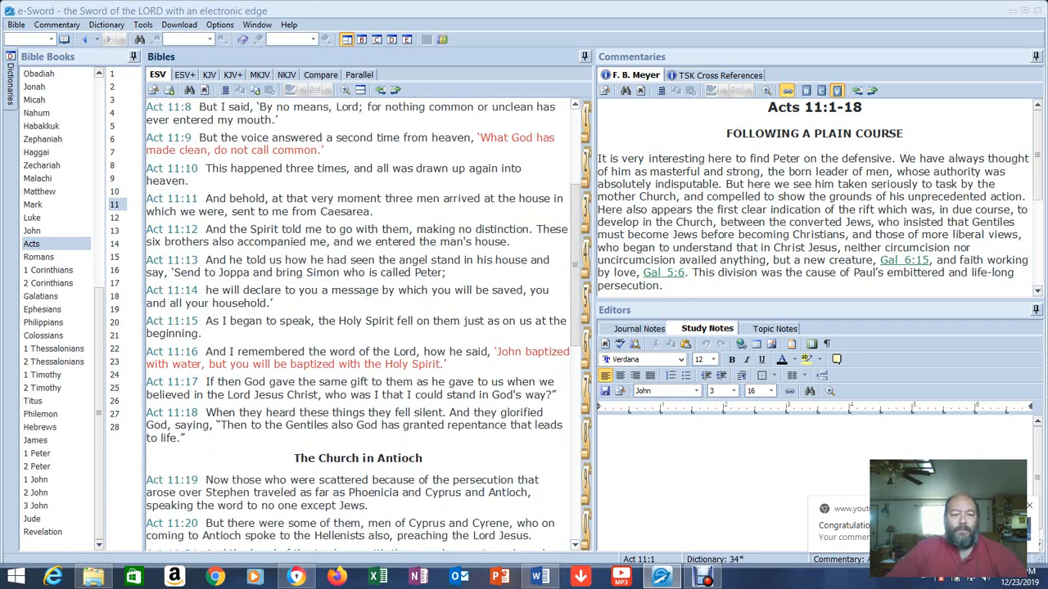
scroll("down", 3)
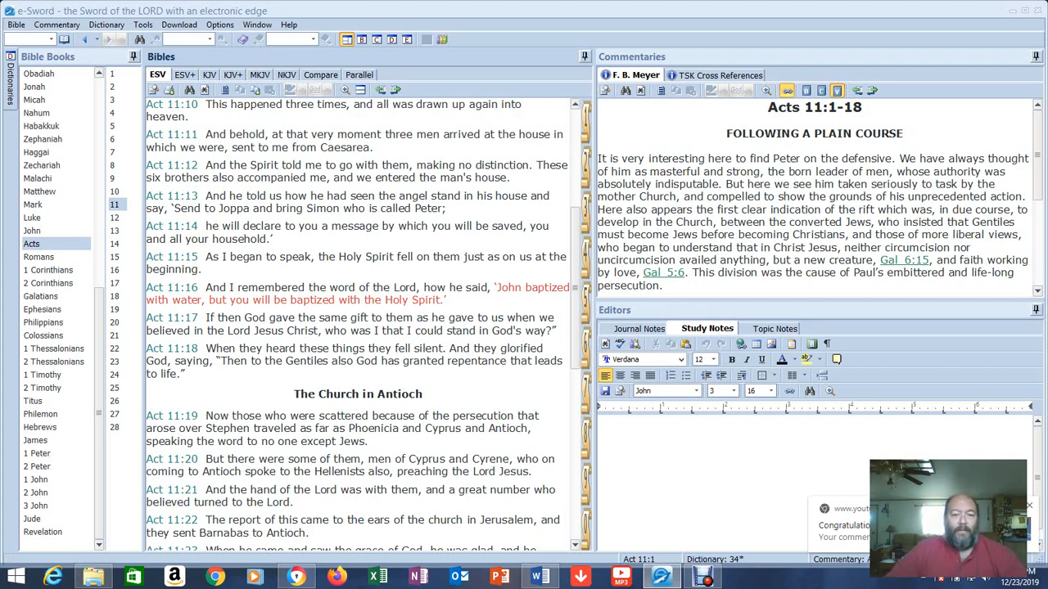
scroll("down", 3)
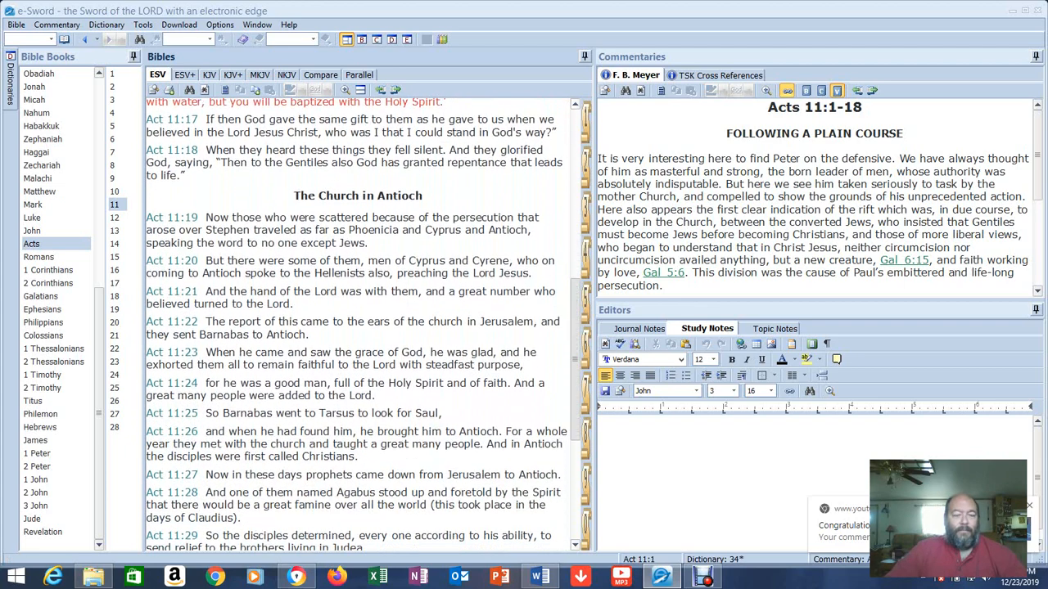
scroll("down", 3)
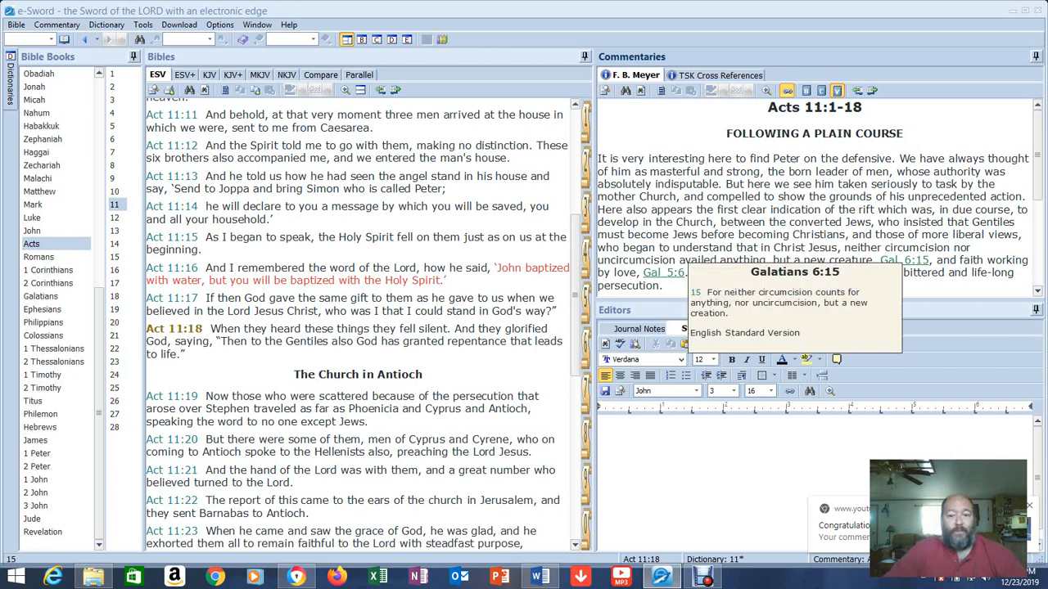
Select Acts 11:18 so Meyer's commentary advances to its paragraph on that verse
left_click(707, 327)
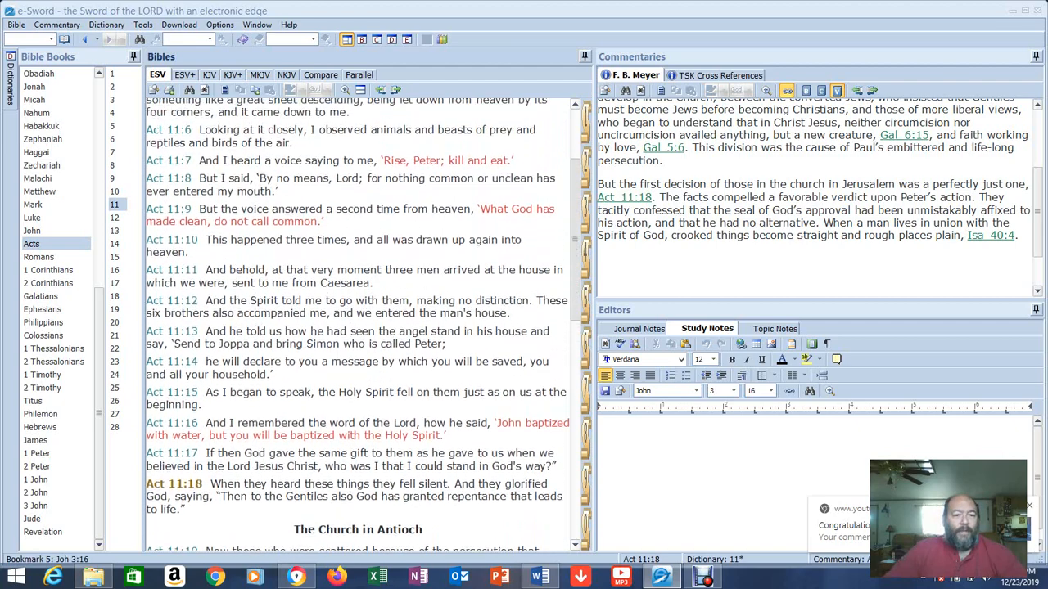
Jump back to Acts 10:1-15 with Meyer's 'Guidance for Men Who Pray' commentary alongside
scroll("down", 3)
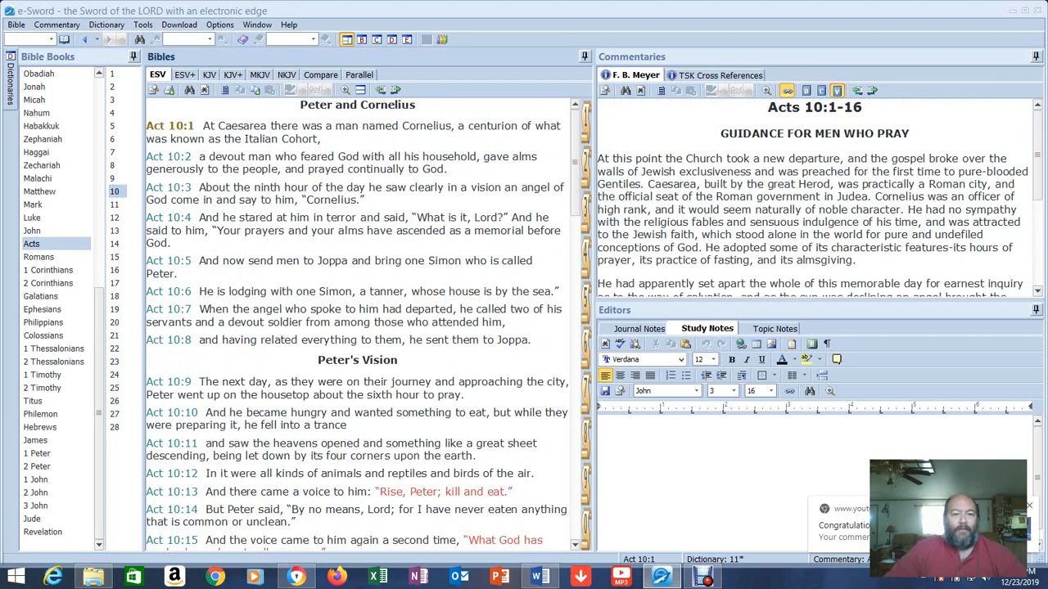
Scroll the ESV pane down to Acts 10:34-45, Gentiles hearing the Good News
left_click_drag(369, 200, 560, 291)
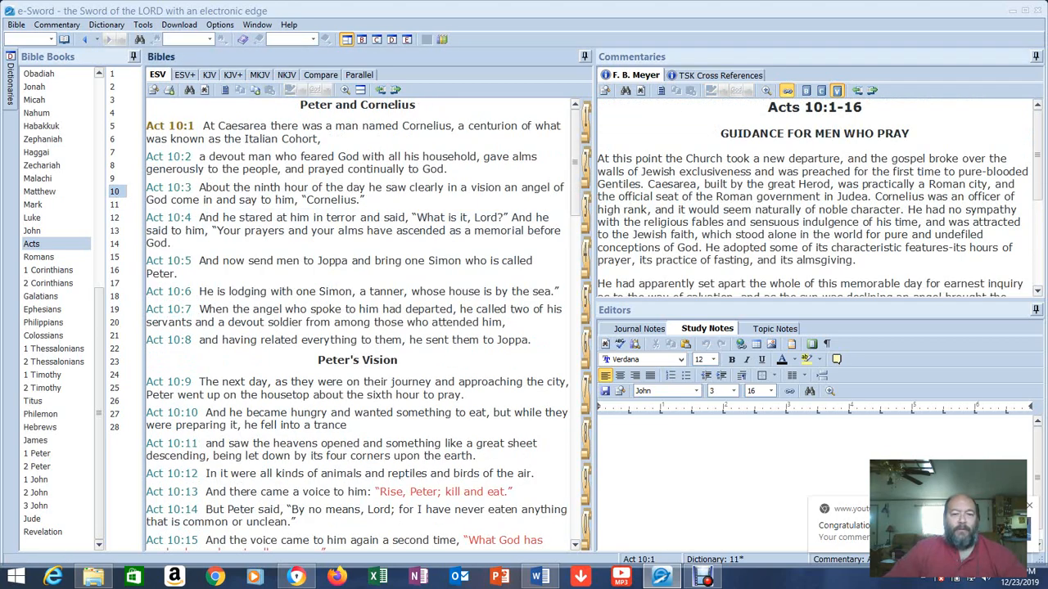
scroll("down", 3)
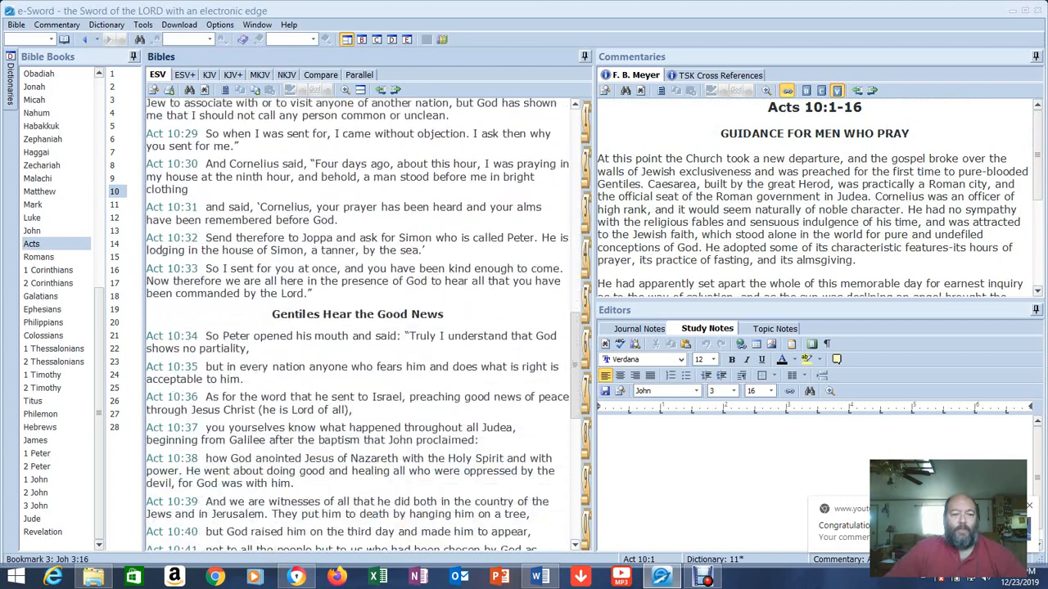
scroll("down", 3)
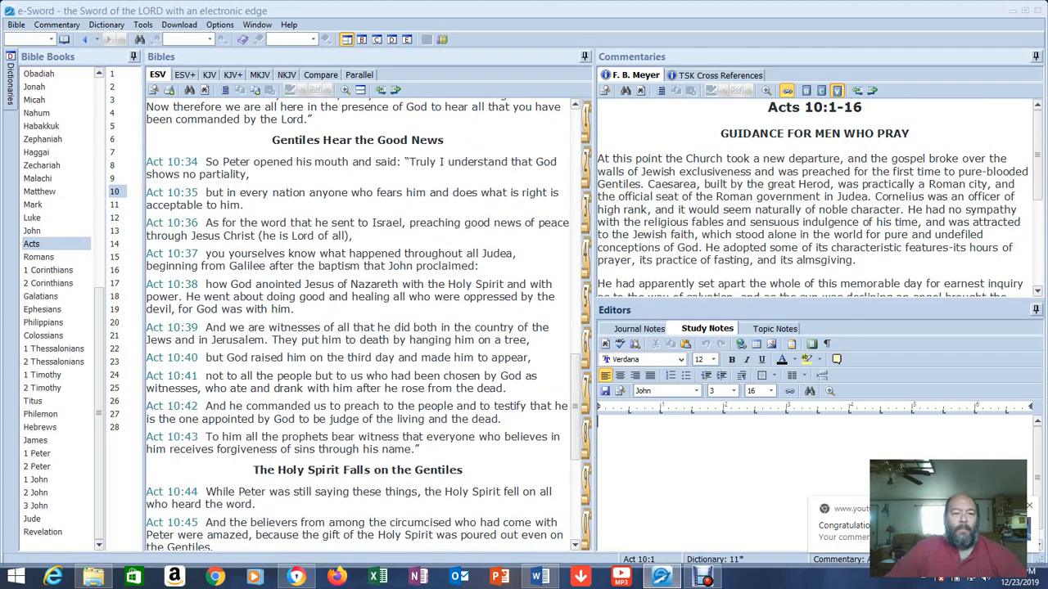